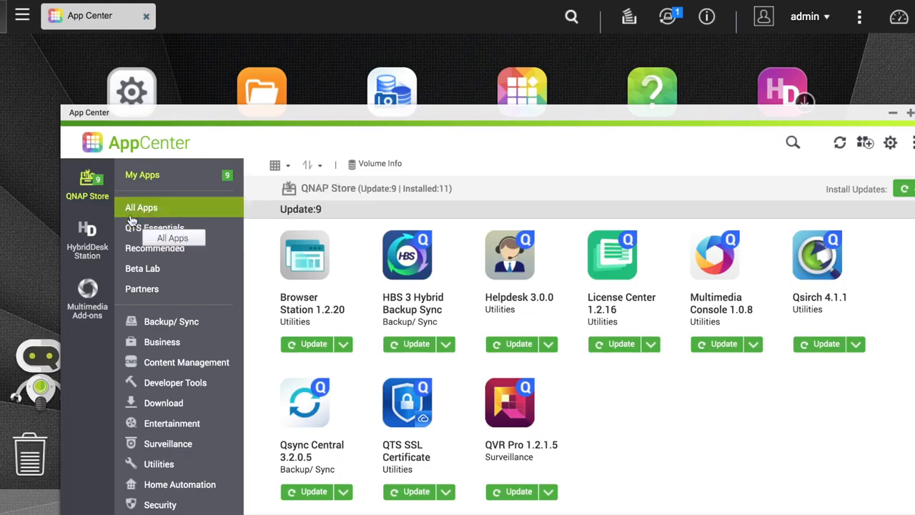
Search App Center for 'Hybrid' and launch the HybridMount app.
type("Hybrid")
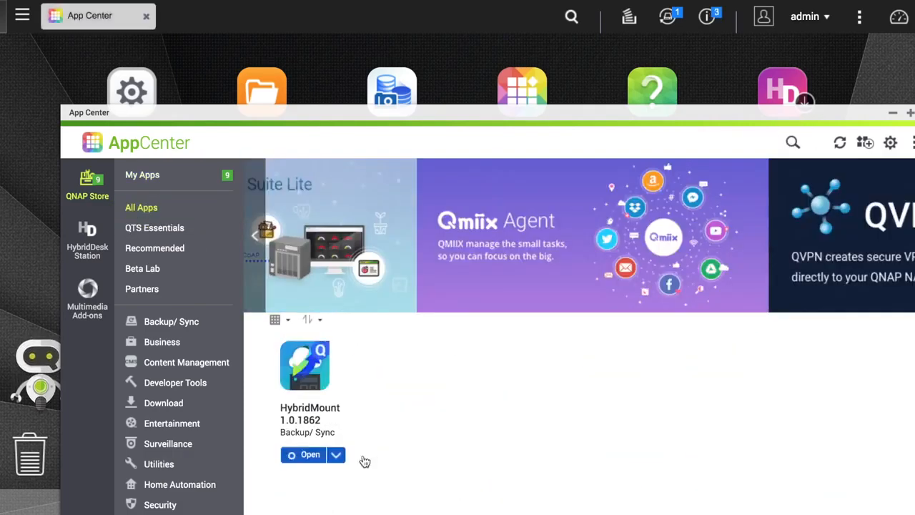
left_click(309, 455)
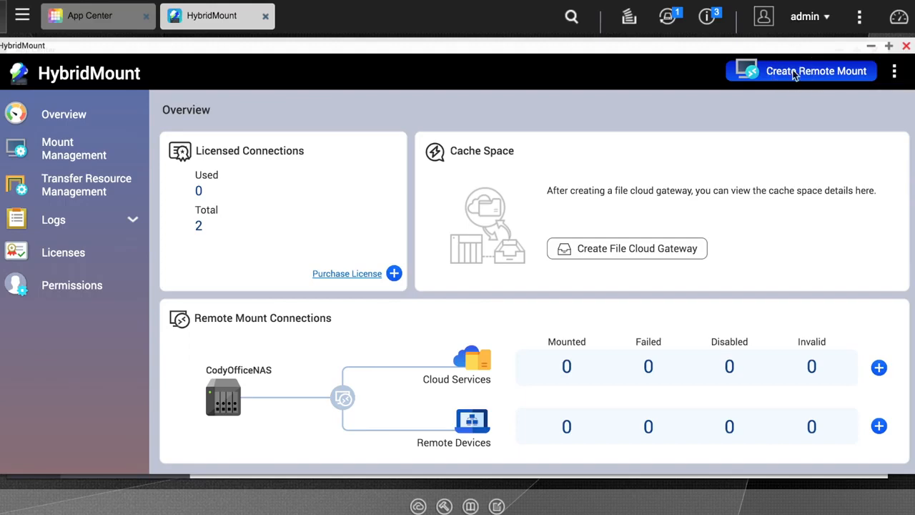
left_click(817, 71)
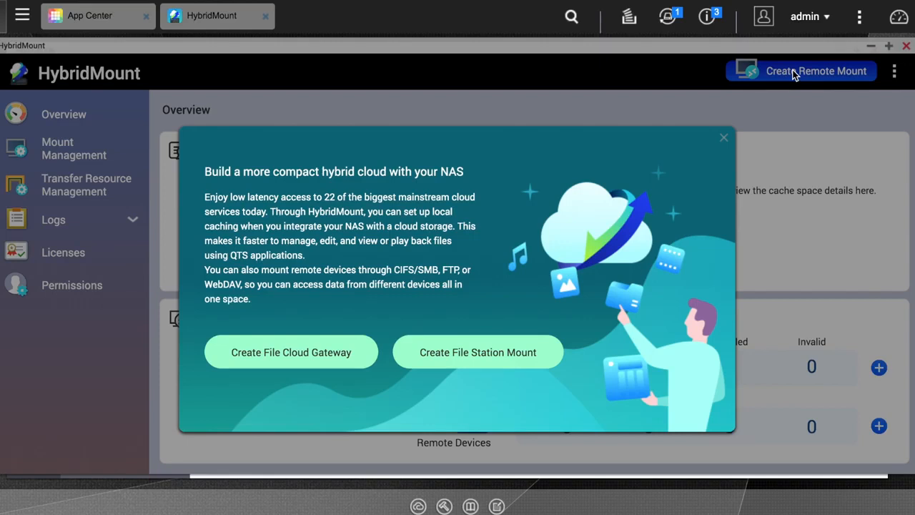
mouse_move(472, 236)
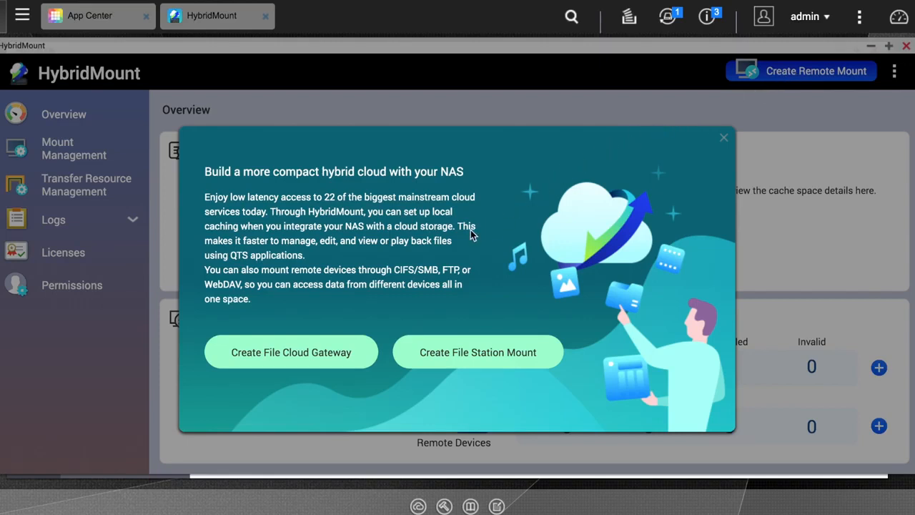
mouse_move(301, 318)
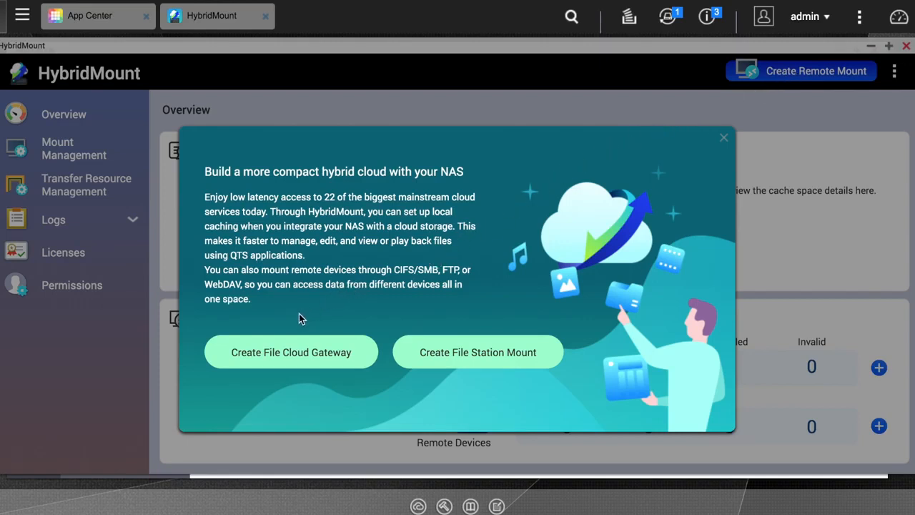
mouse_move(285, 389)
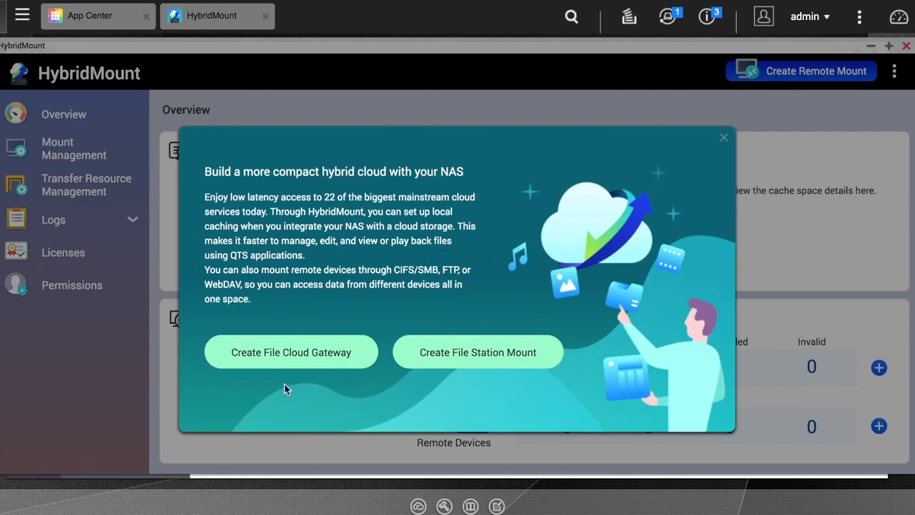
mouse_move(500, 339)
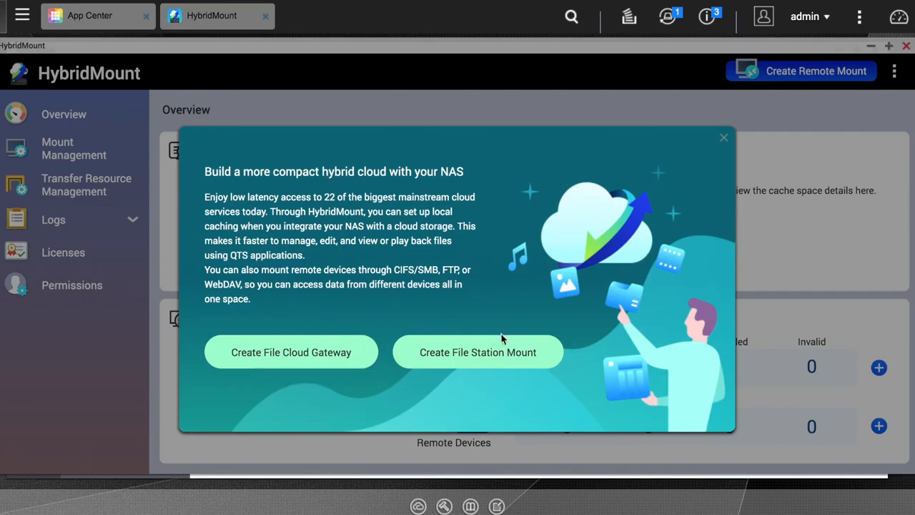
mouse_move(477, 352)
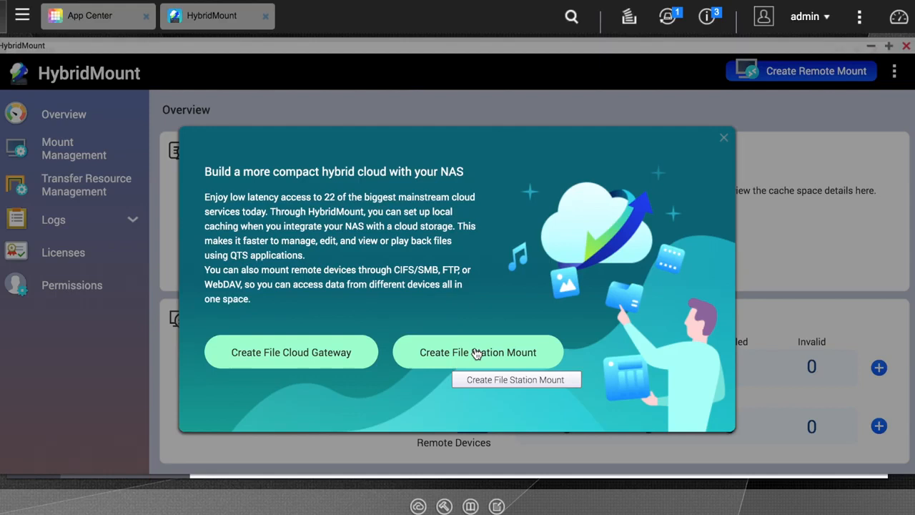
mouse_move(336, 392)
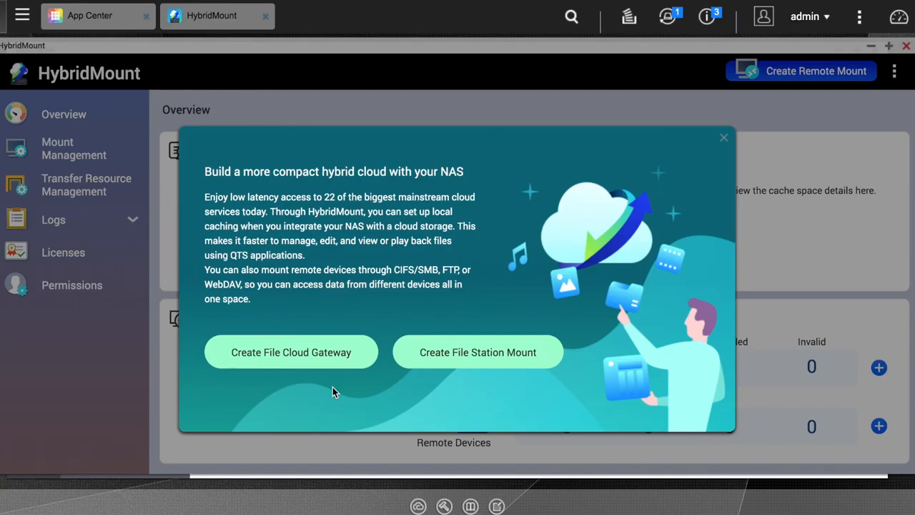
left_click(724, 137)
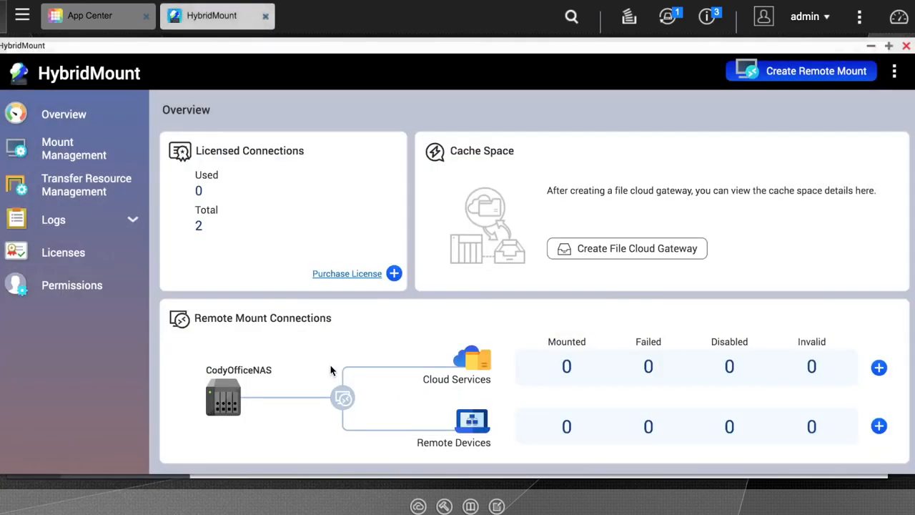
Begin a new File Cloud Gateway with Dropbox as the cloud service and the default upload policy.
left_click(626, 249)
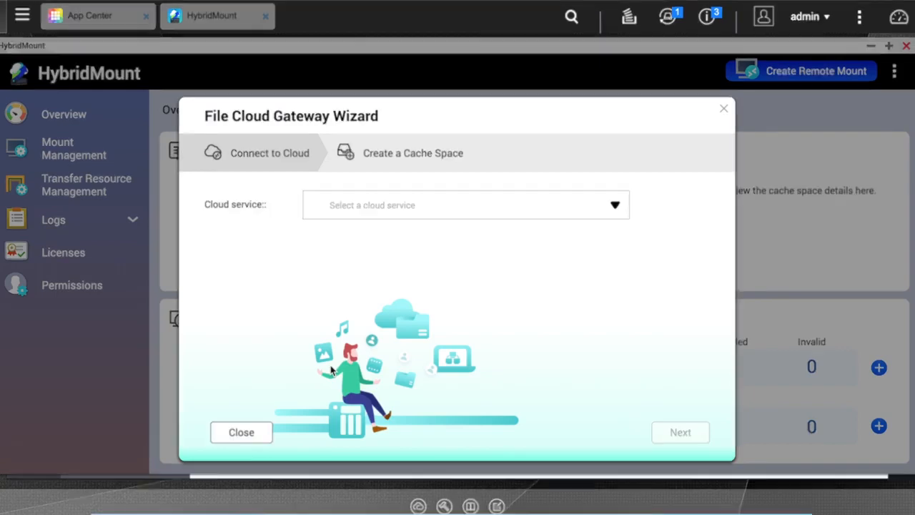
left_click(465, 206)
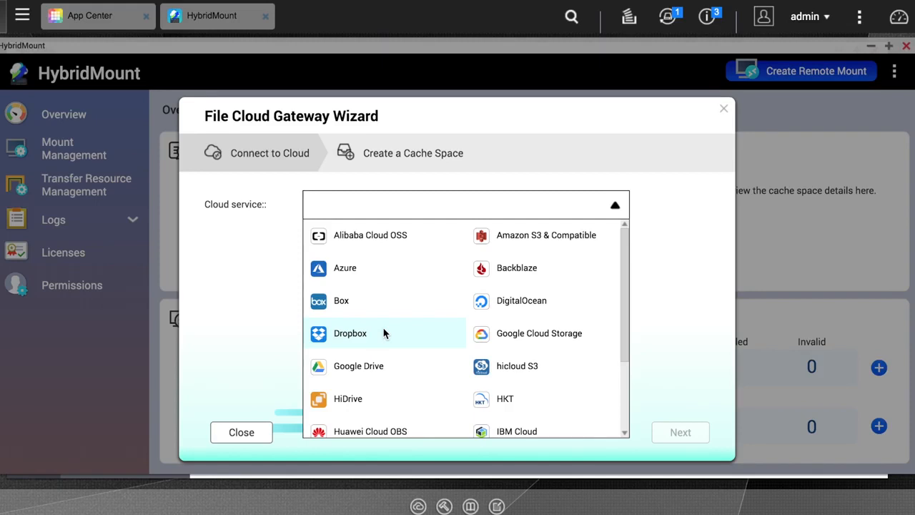
left_click(350, 333)
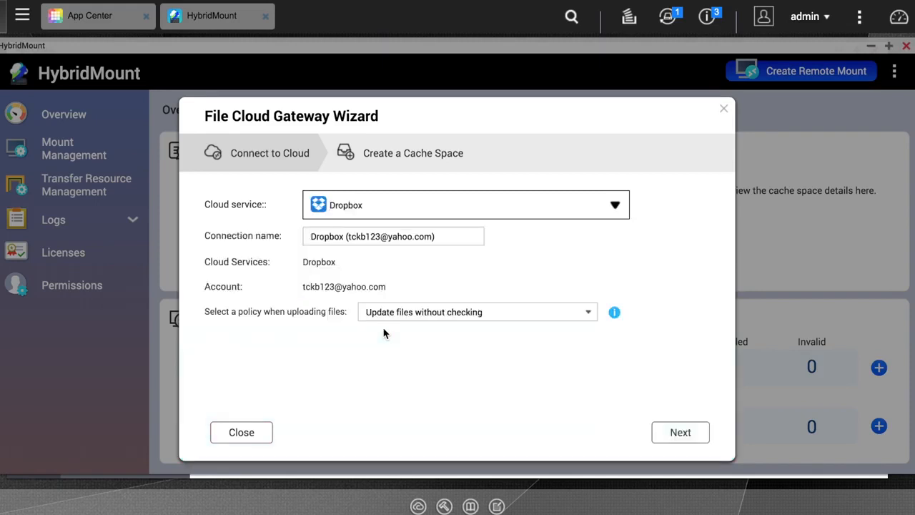
mouse_move(589, 419)
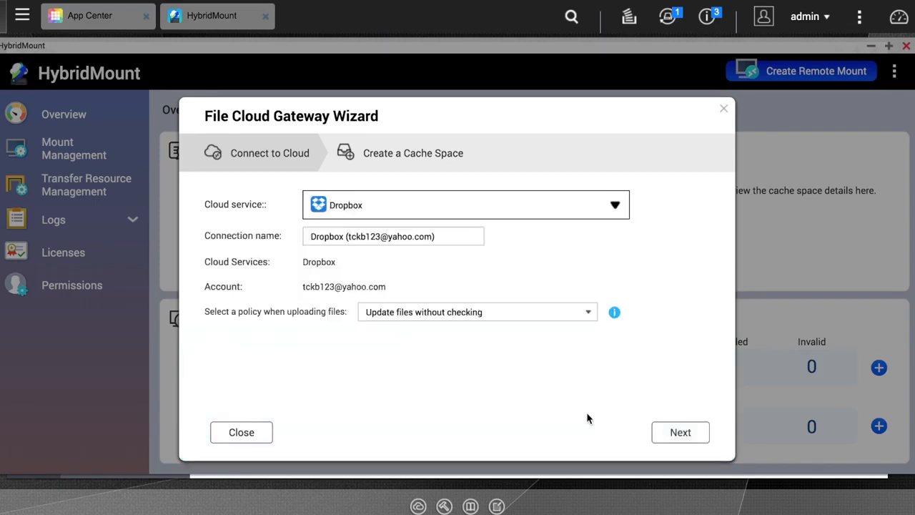
left_click(680, 432)
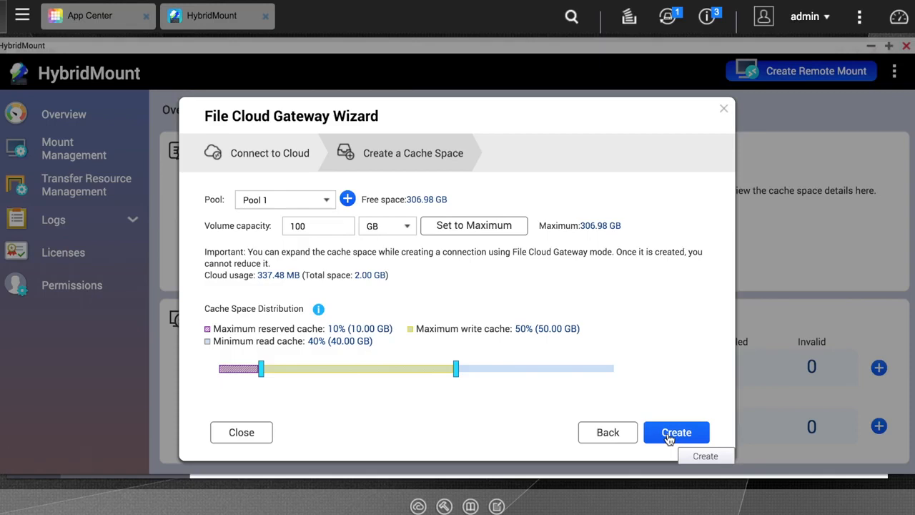
mouse_move(486, 295)
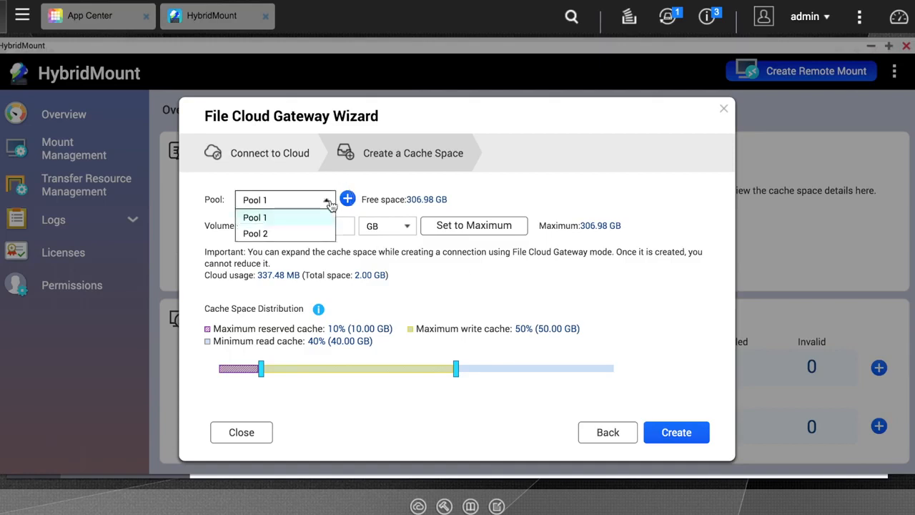
Change the Pool 1 cache space volume capacity from 100 GB to 20 GB.
left_click(254, 218)
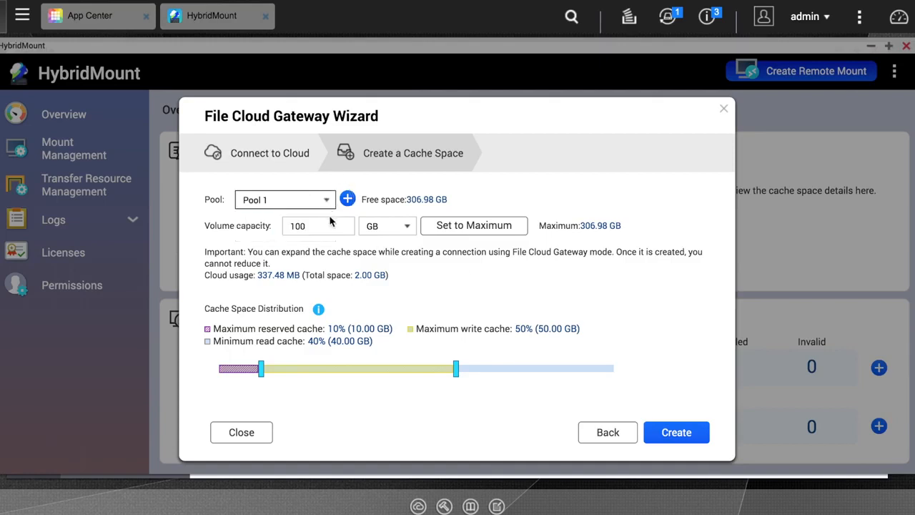
left_click(318, 226)
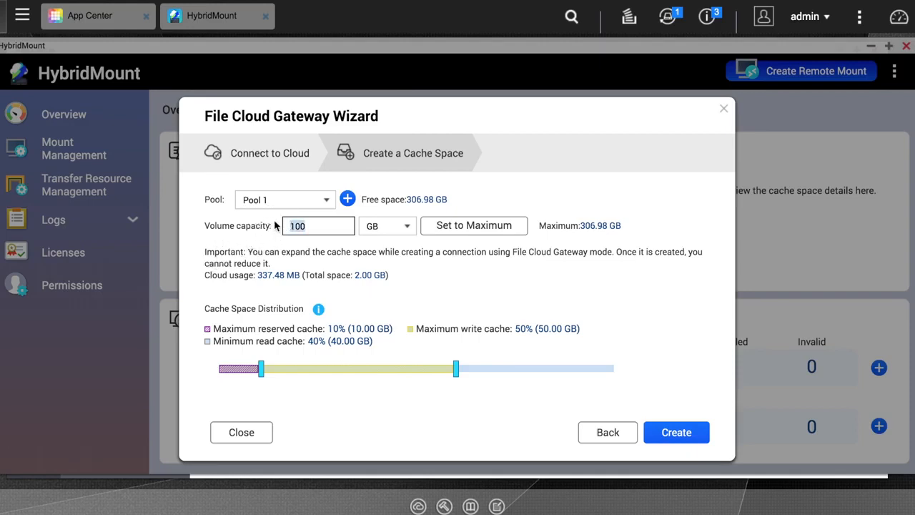
type("20")
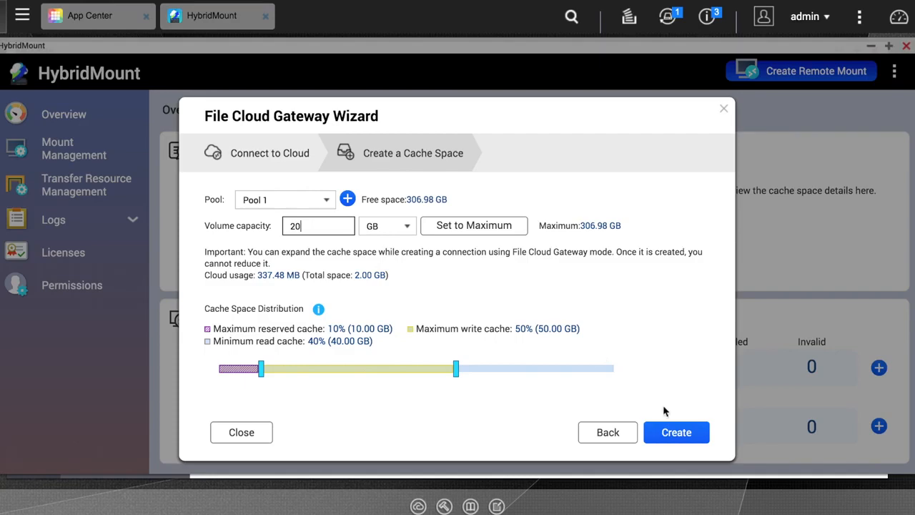
Create the 20 GB cache space, finishing the gateway wizard.
left_click(675, 432)
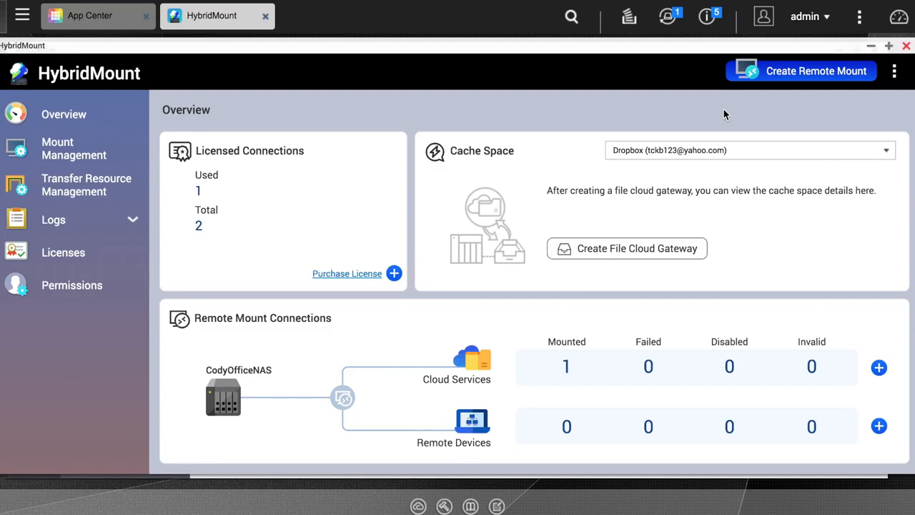
mouse_move(116, 164)
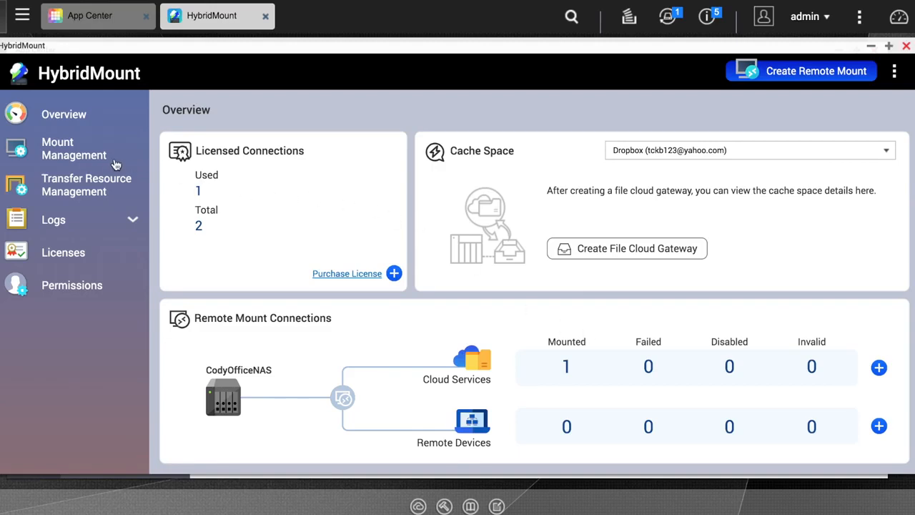
In Mount Management, toggle the Dropbox connection off and back on so it remounts.
left_click(74, 147)
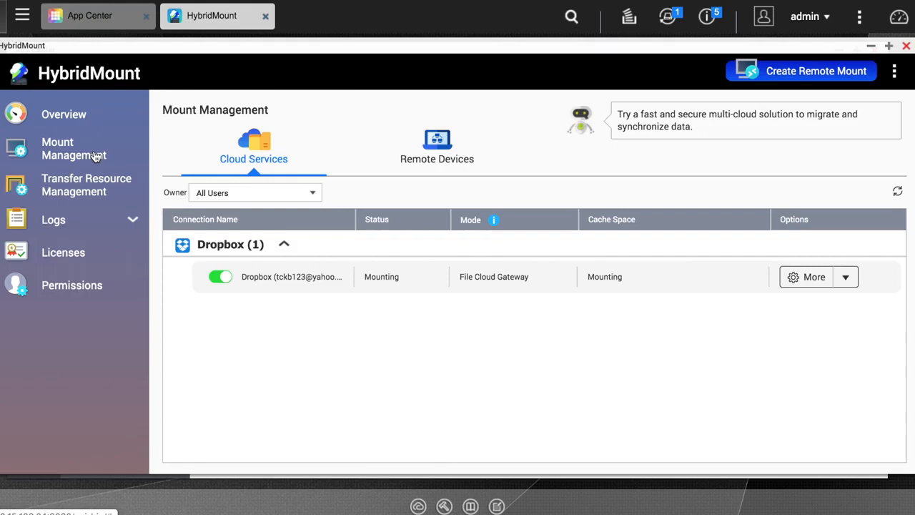
left_click(221, 277)
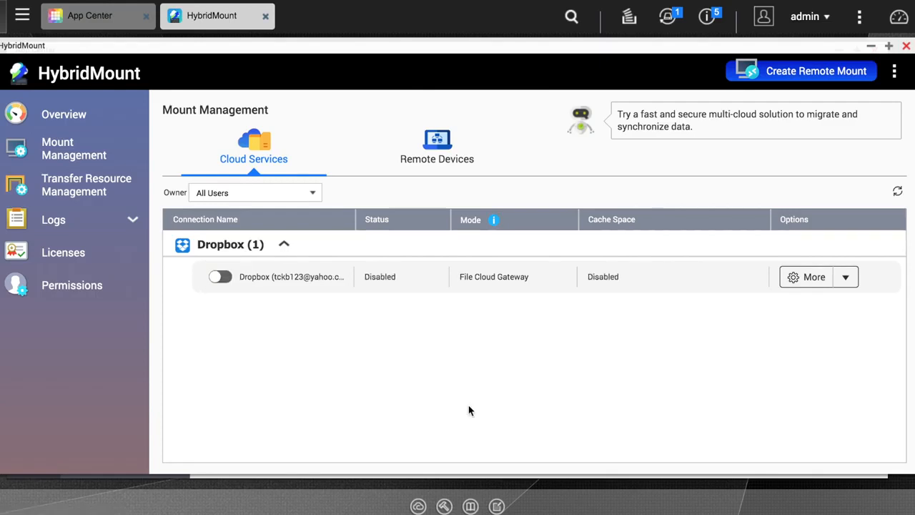
left_click(220, 278)
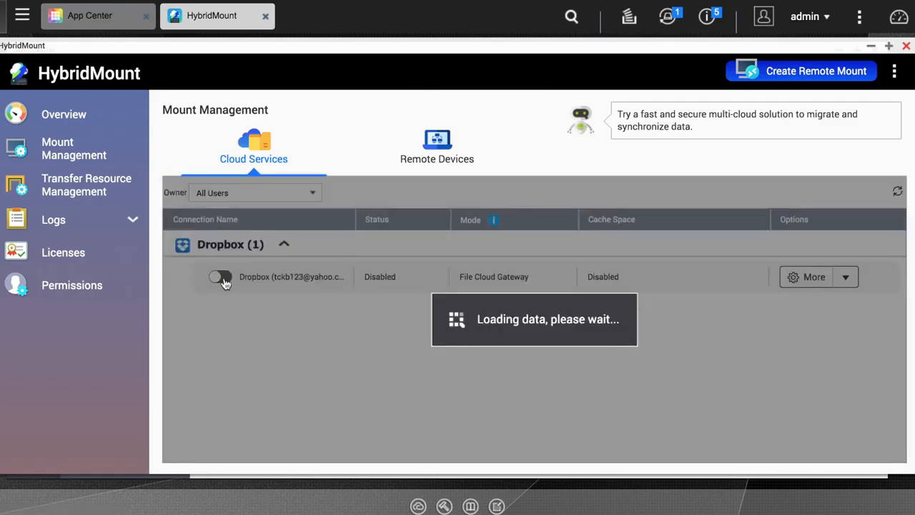
left_click(220, 277)
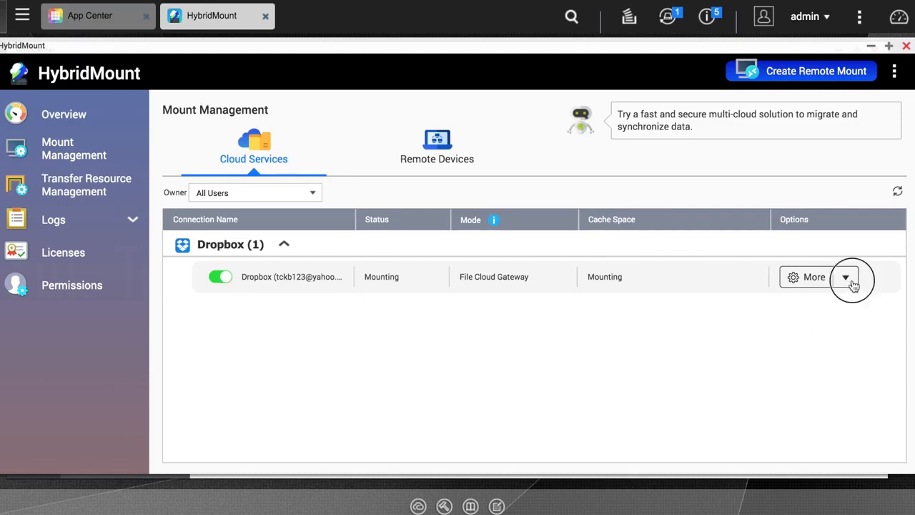
mouse_move(332, 309)
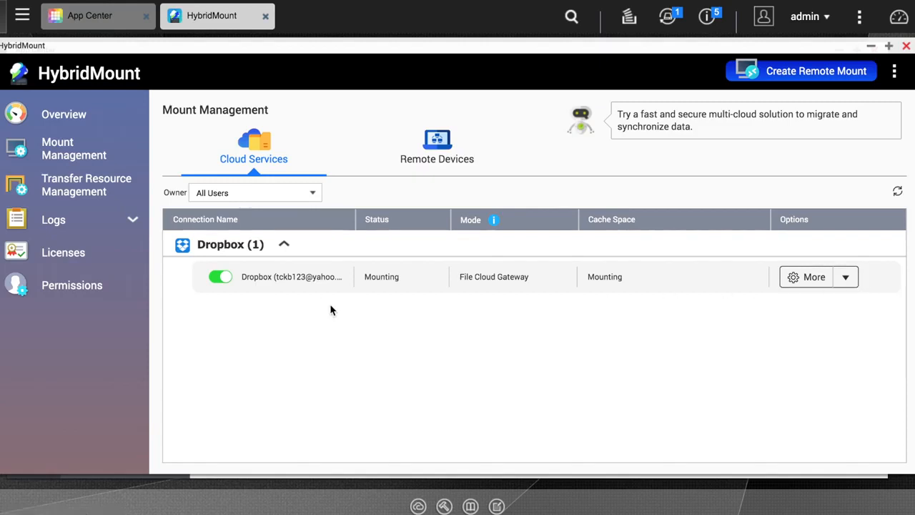
Review Transfer Resource Management's allocation, then close HybridMount.
left_click(86, 185)
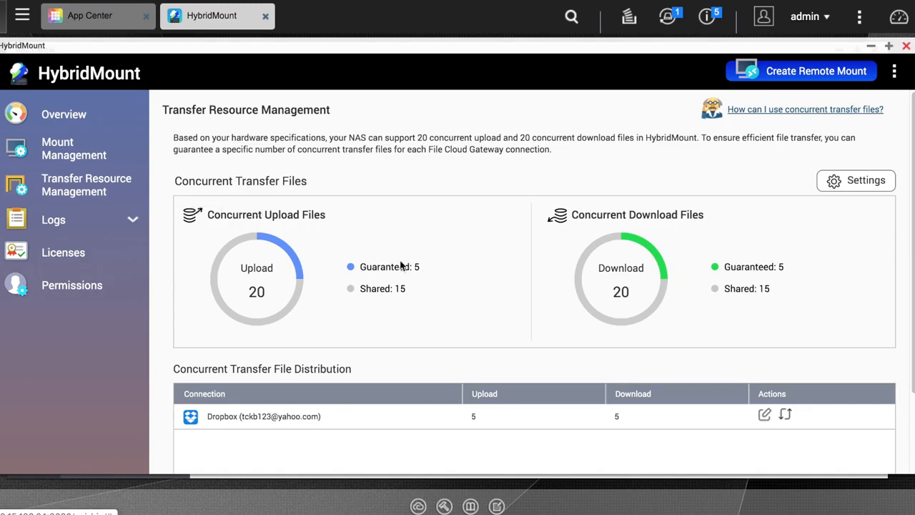
scroll("down", 3)
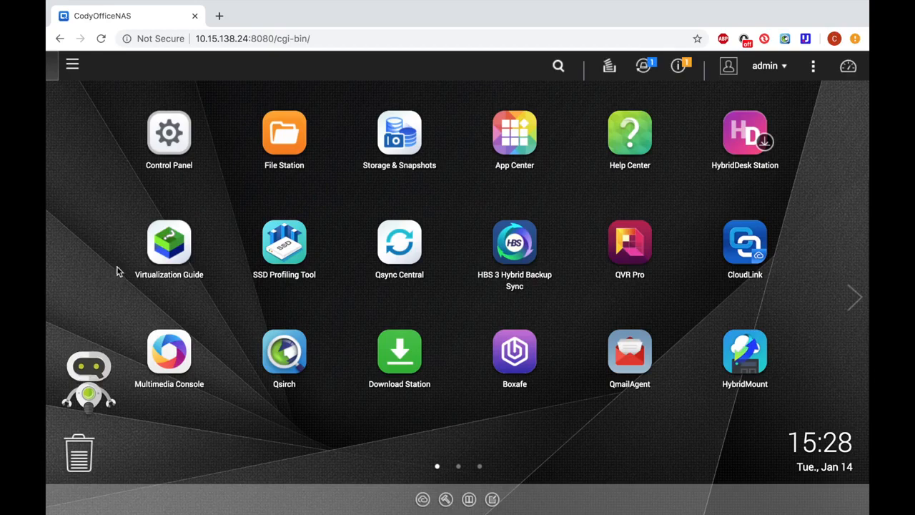
In File Station, show the Dropbox share's files and the cache status icon legend.
left_click(283, 133)
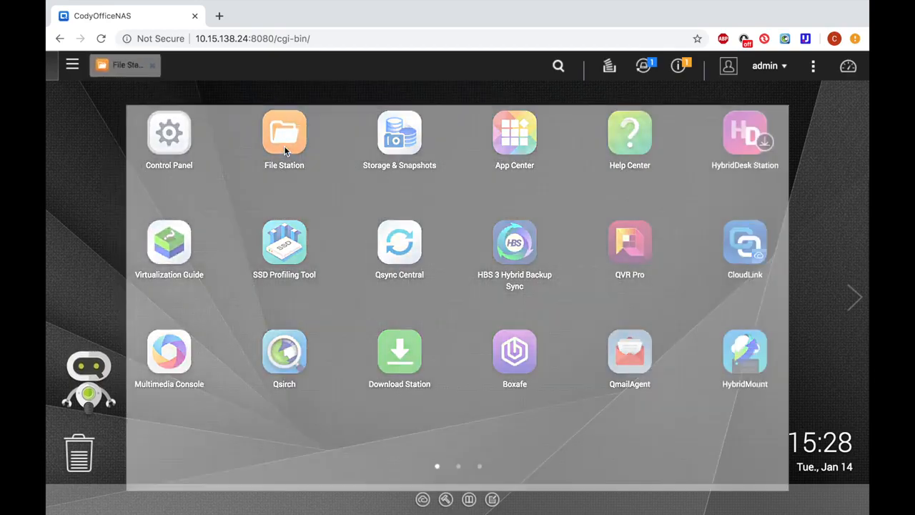
left_click(283, 131)
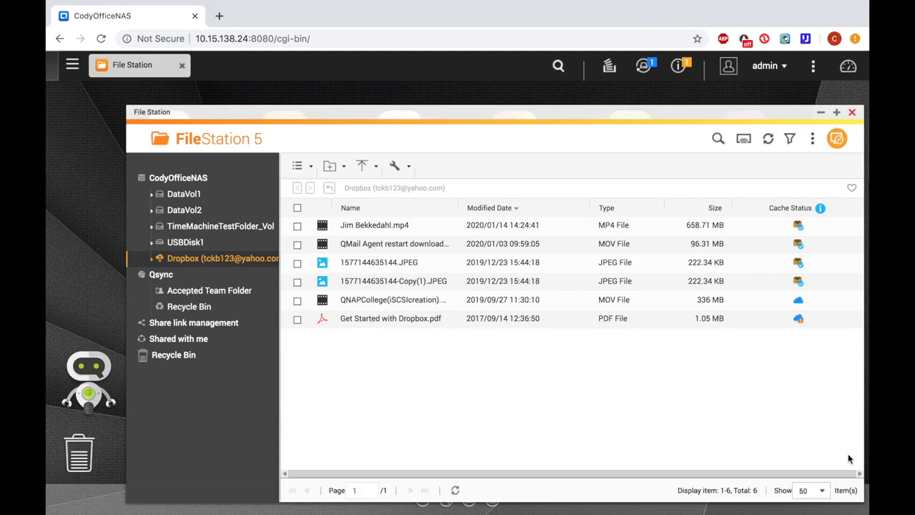
mouse_move(820, 212)
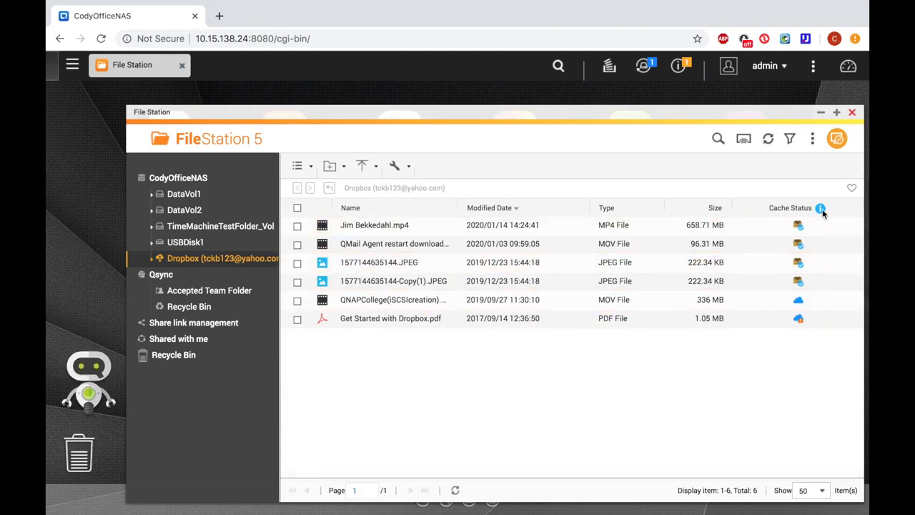
left_click(821, 207)
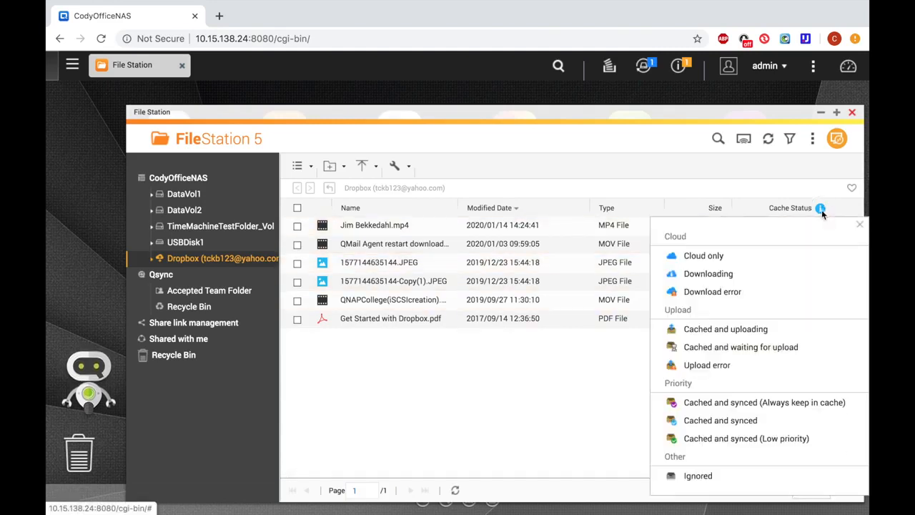